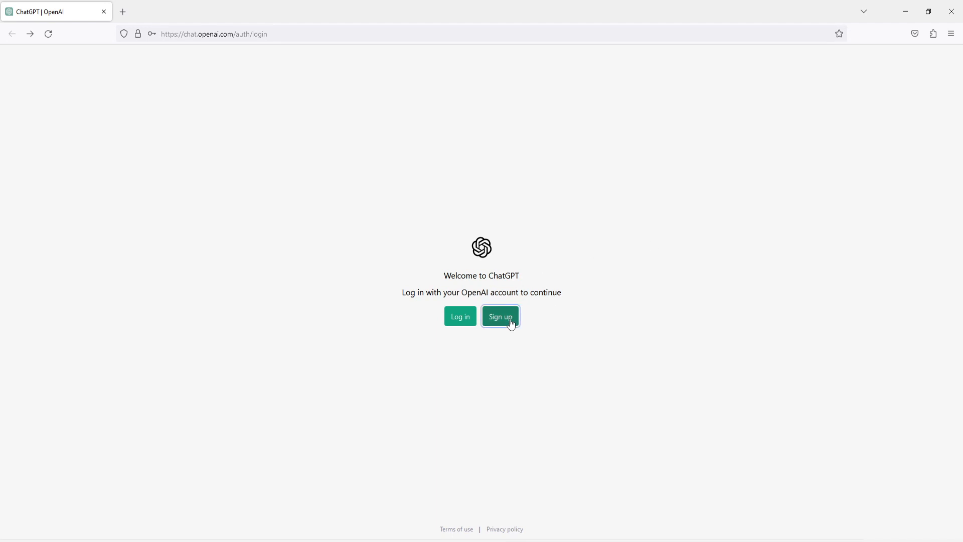
# Submit an email and the password 'password' to create an account, hitting the signup-unavailable error.
pyautogui.click(500, 316)
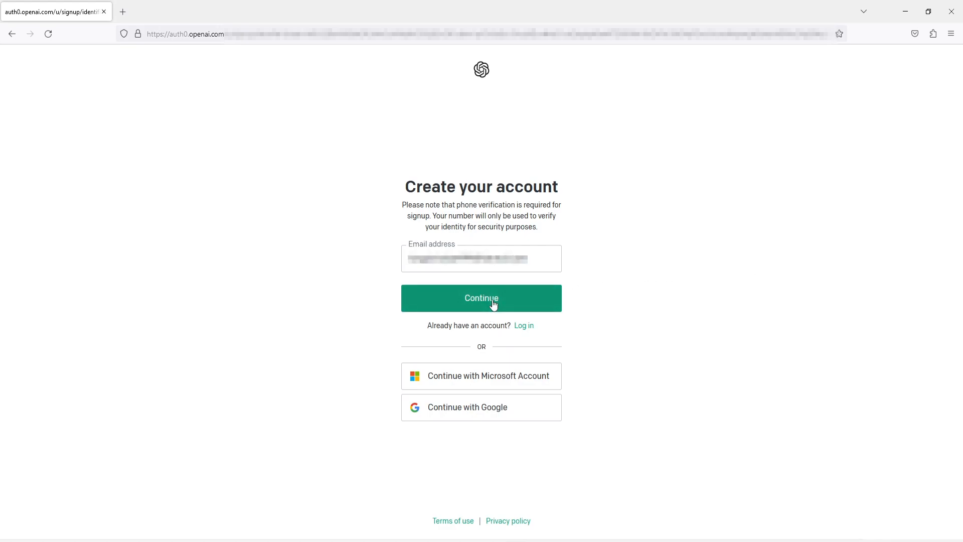
pyautogui.click(480, 298)
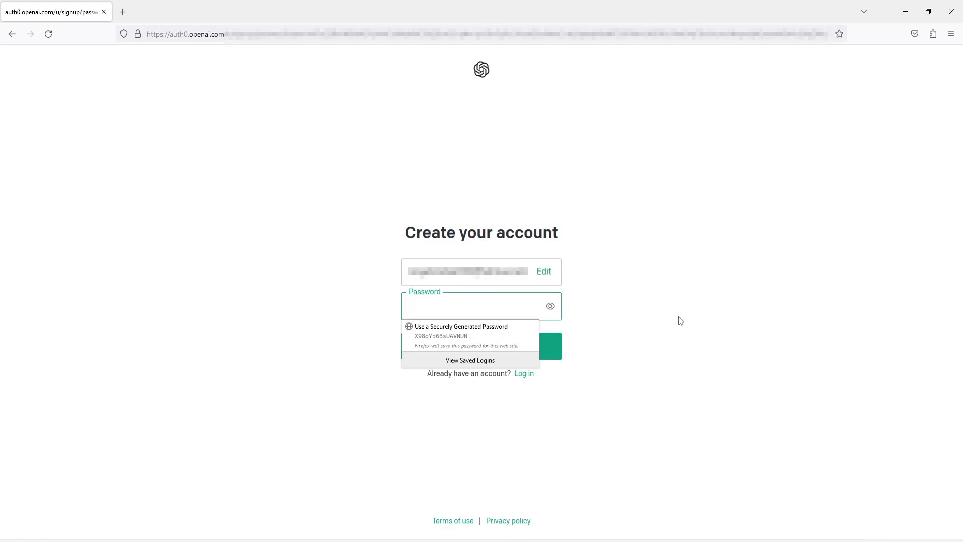
pyautogui.write('password')
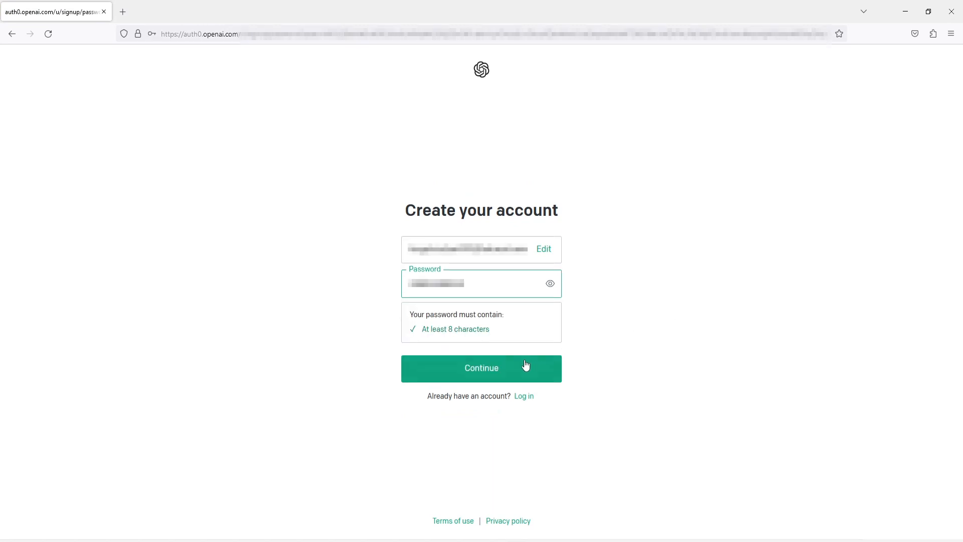
pyautogui.click(480, 368)
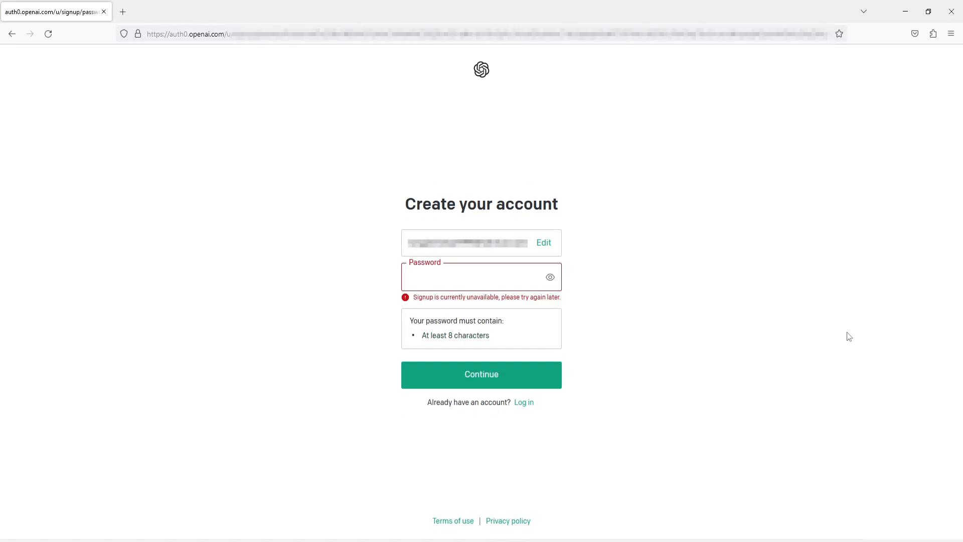
pyautogui.click(472, 277)
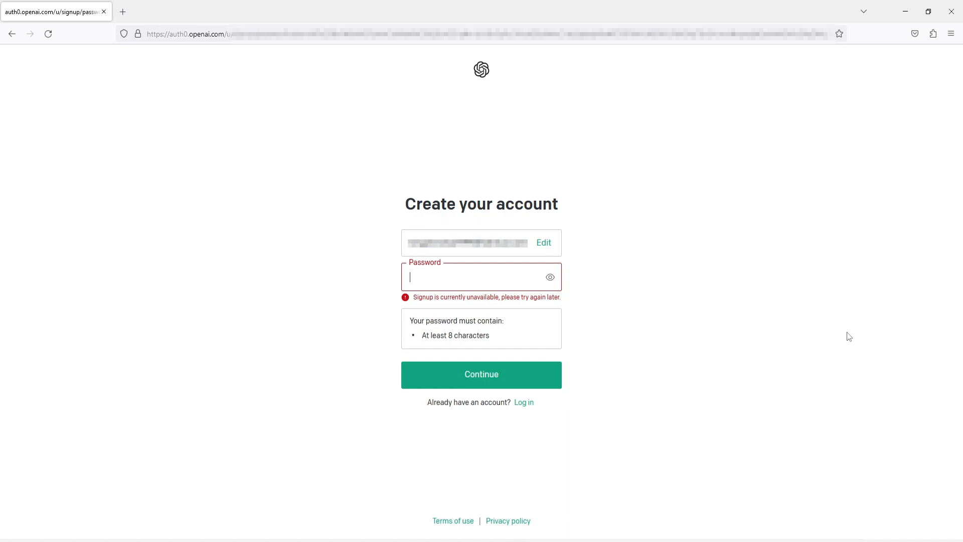
pyautogui.moveTo(816, 286)
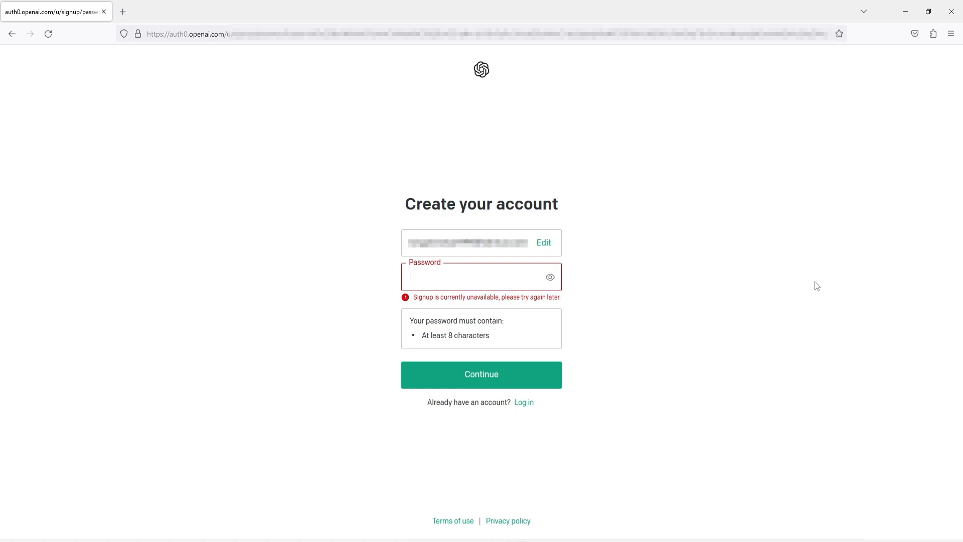
pyautogui.moveTo(931, 66)
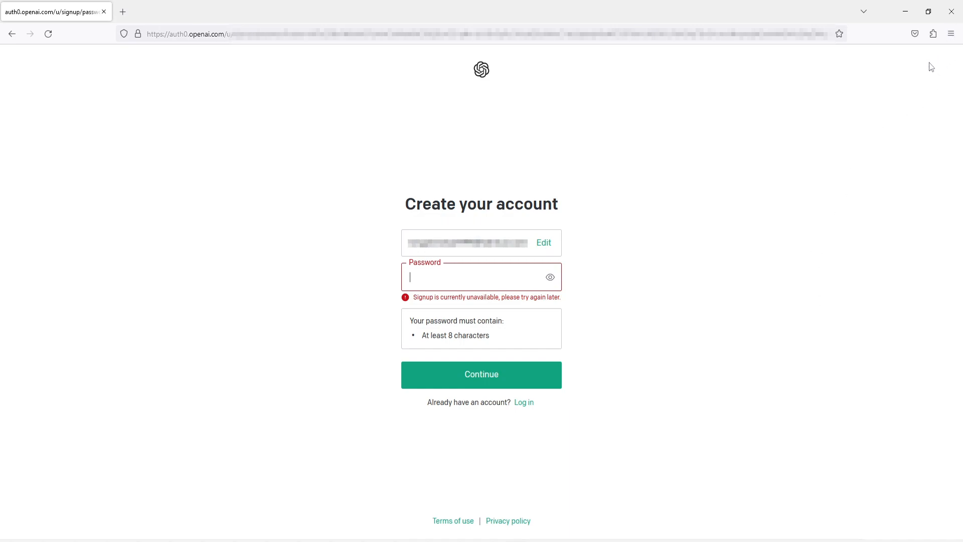
# Return to the ChatGPT login page, restart Sign up and continue with a Microsoft account.
pyautogui.click(950, 34)
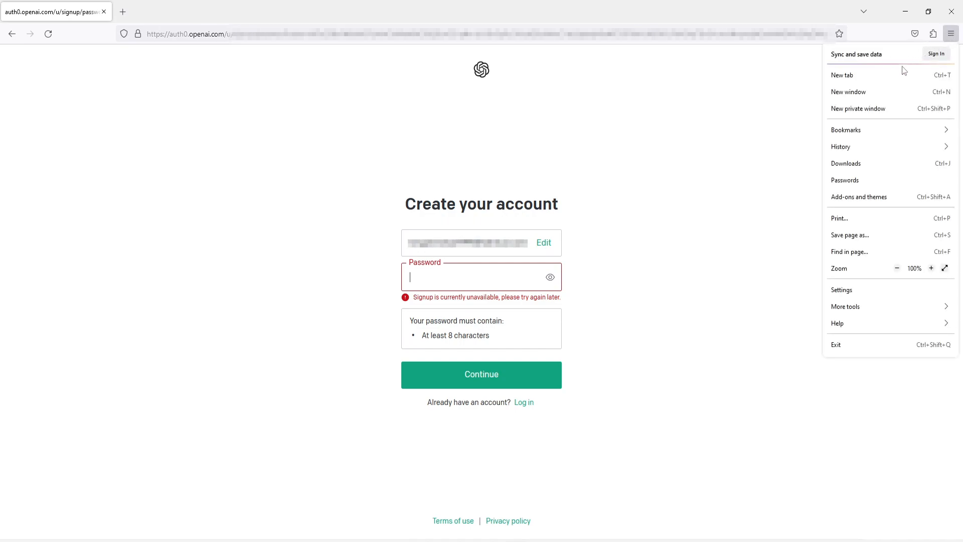
pyautogui.moveTo(869, 108)
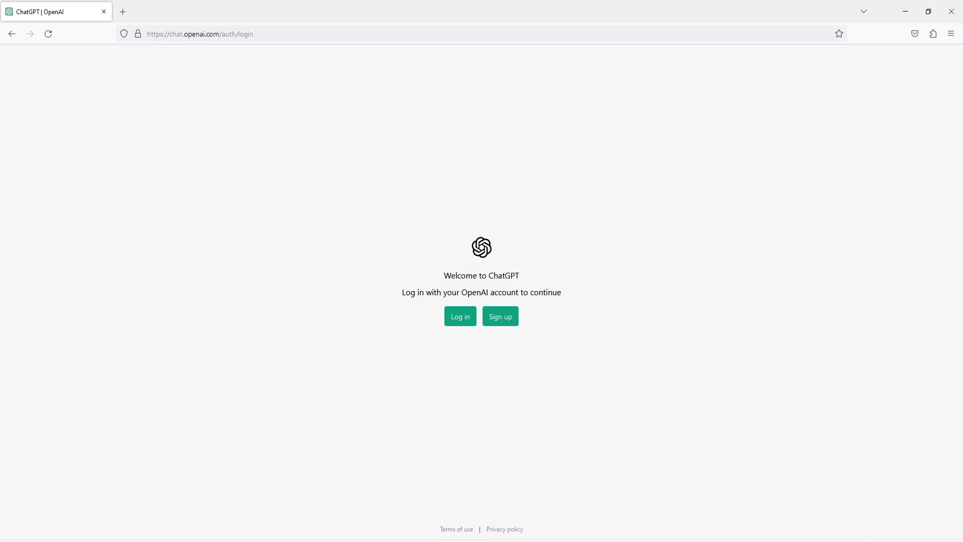
pyautogui.click(500, 316)
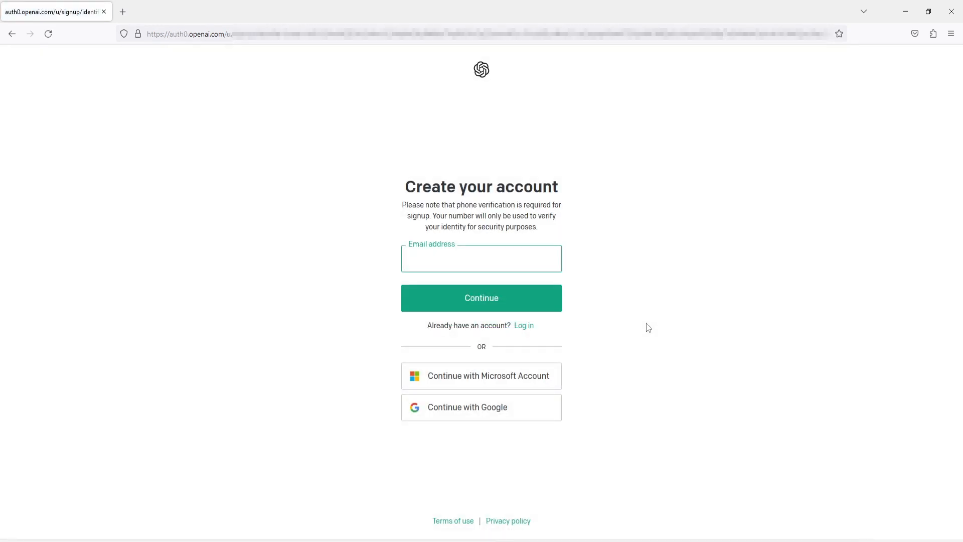
pyautogui.moveTo(532, 382)
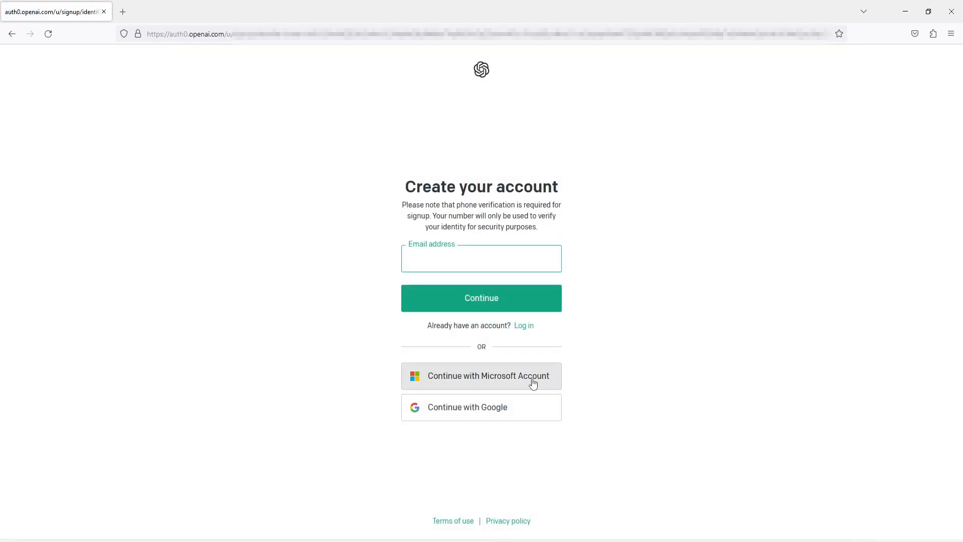
pyautogui.click(481, 375)
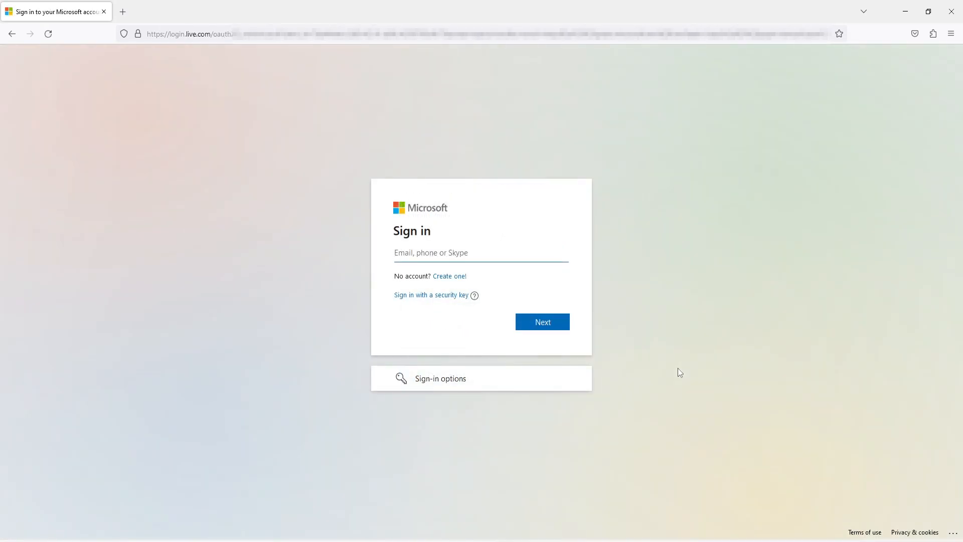
# Sign in to the Microsoft account with email and password, reaching the openai.com profile consent.
pyautogui.click(480, 253)
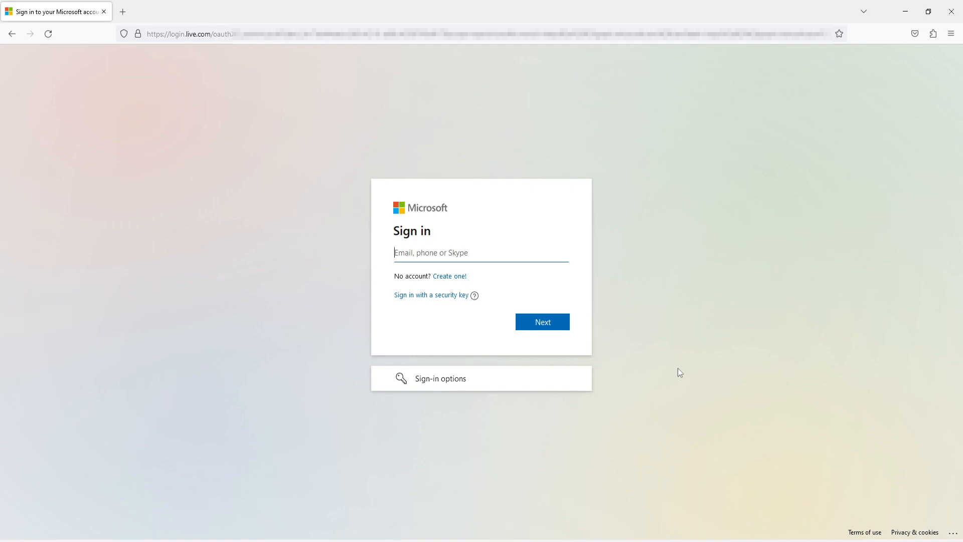
pyautogui.moveTo(579, 287)
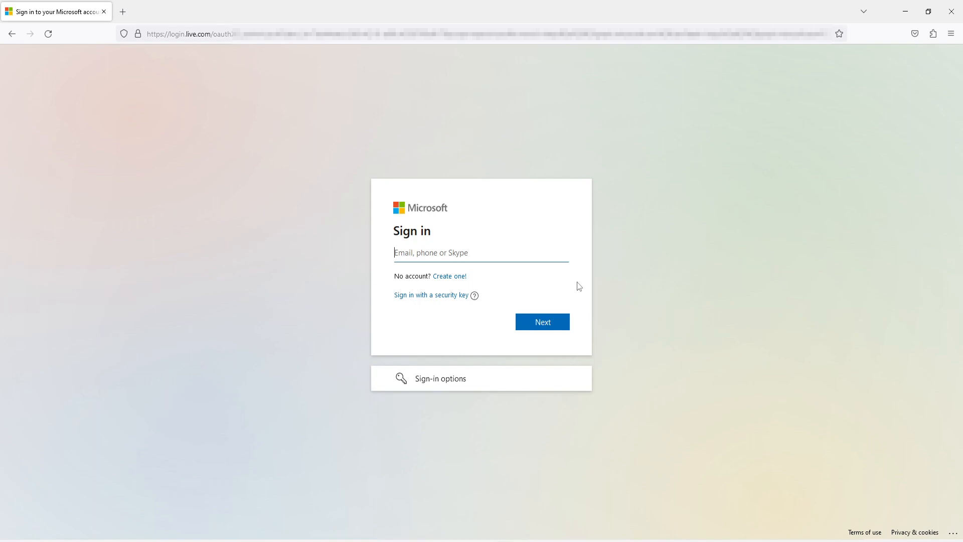
pyautogui.click(542, 321)
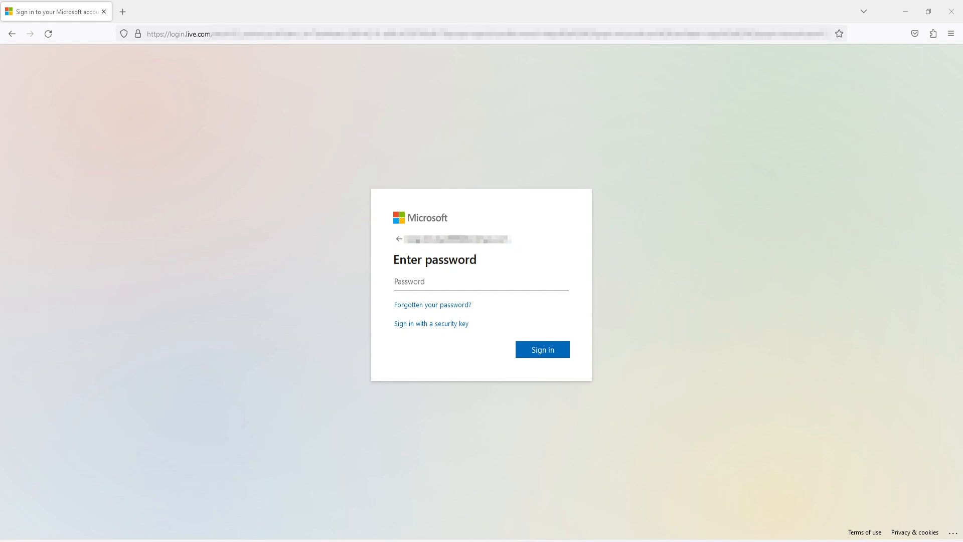
pyautogui.click(541, 349)
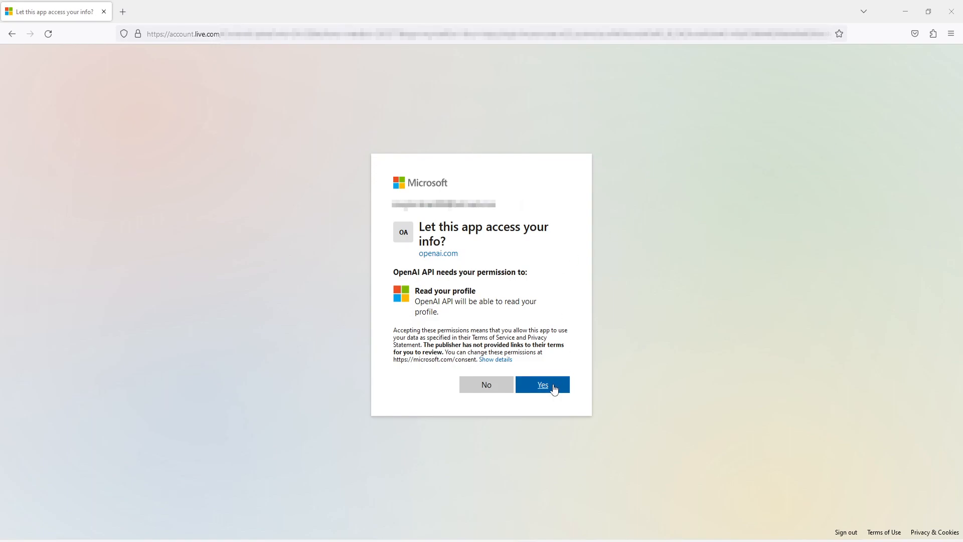
# Allow openai.com to read the profile, confirm the name and enter the phone number for verification.
pyautogui.click(542, 384)
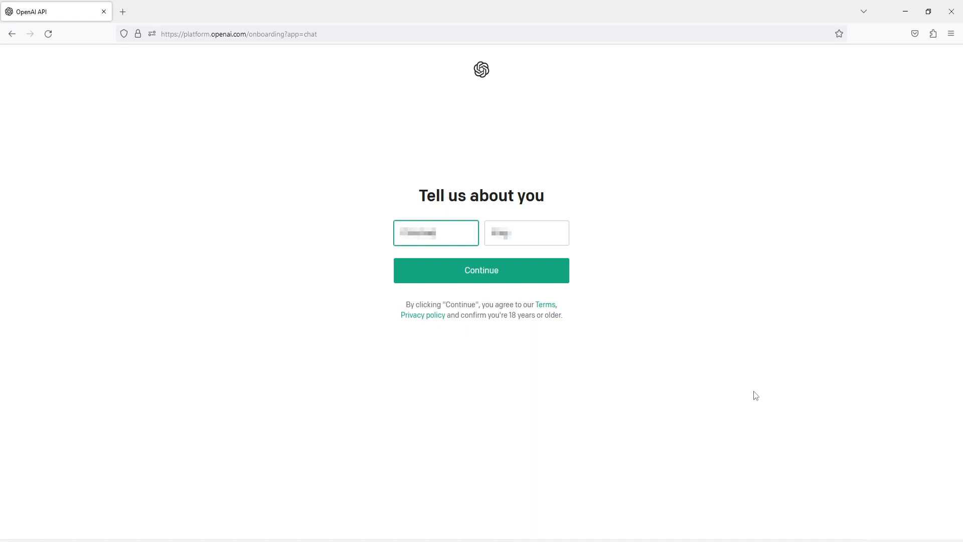
pyautogui.moveTo(571, 282)
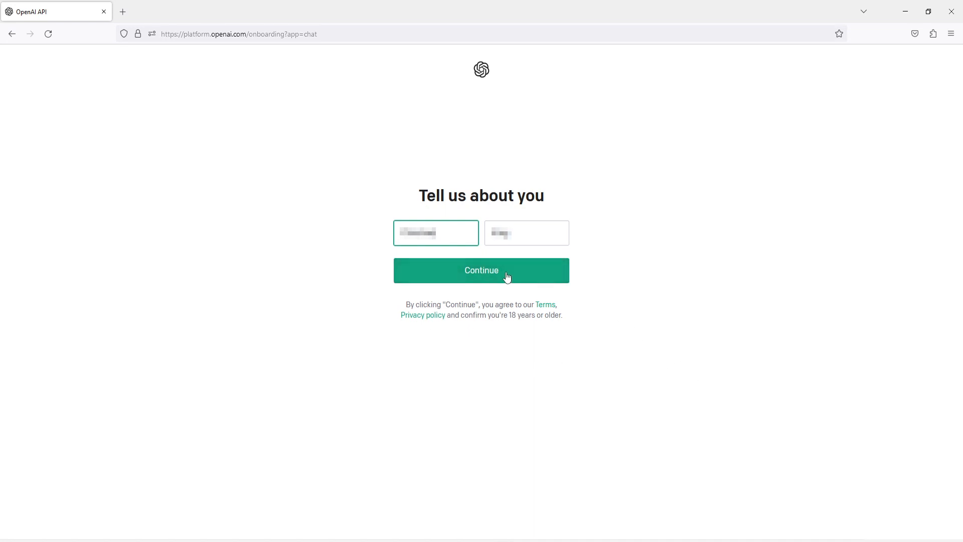
pyautogui.moveTo(514, 280)
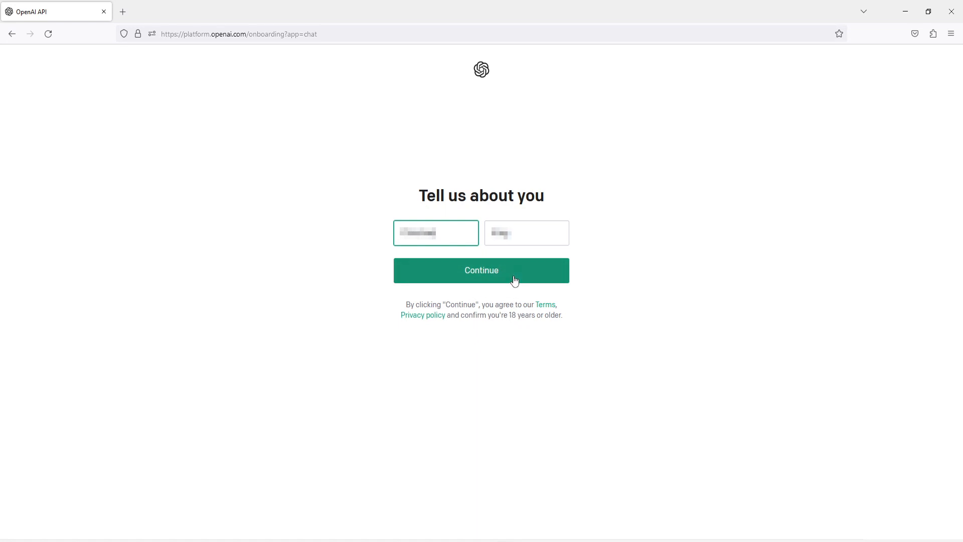
pyautogui.click(480, 270)
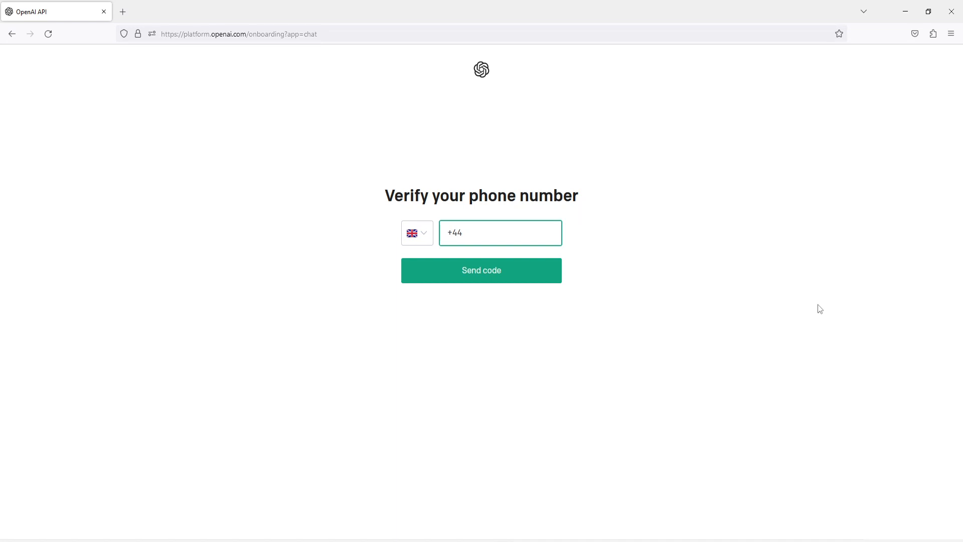
pyautogui.click(417, 233)
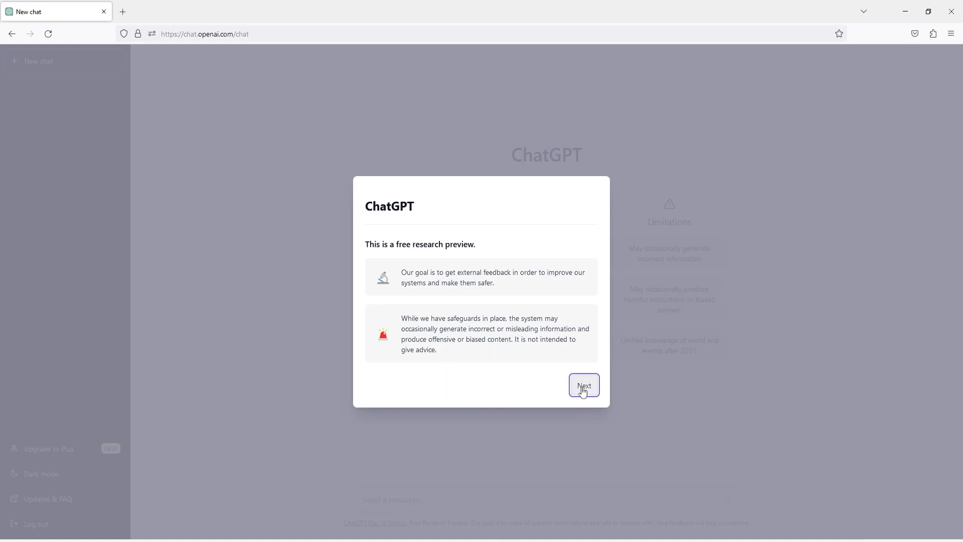
# Step through both welcome notices and finish with Done, leaving the empty chat page.
pyautogui.click(583, 385)
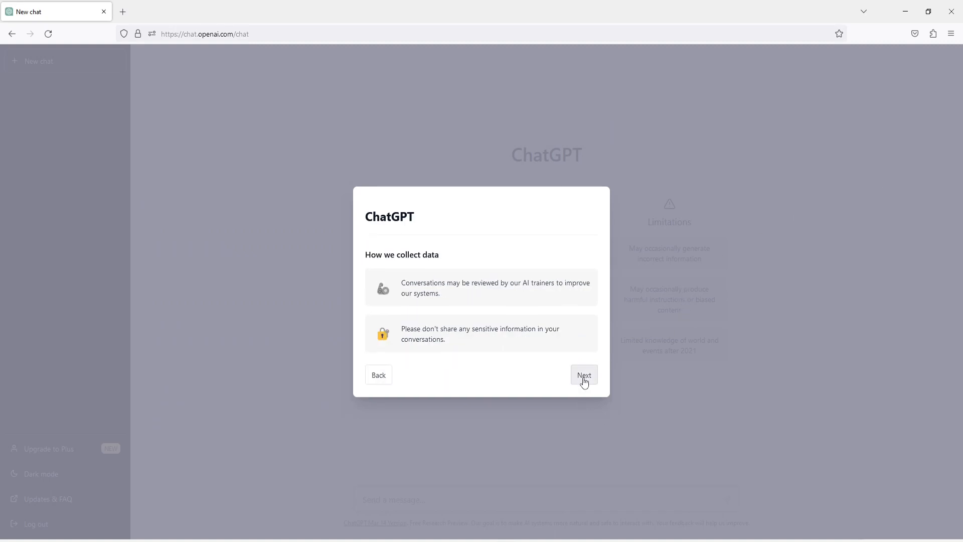
pyautogui.click(582, 375)
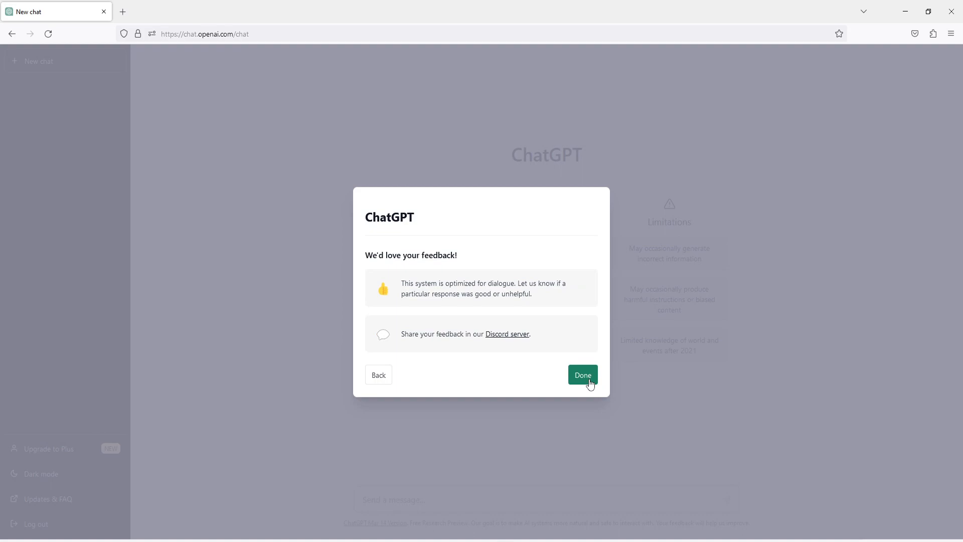
pyautogui.click(581, 374)
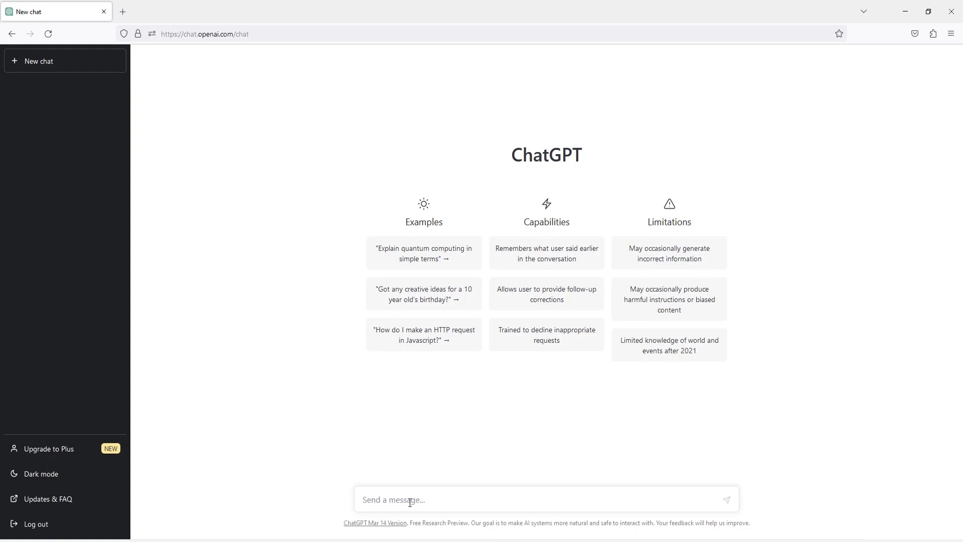
pyautogui.moveTo(603, 481)
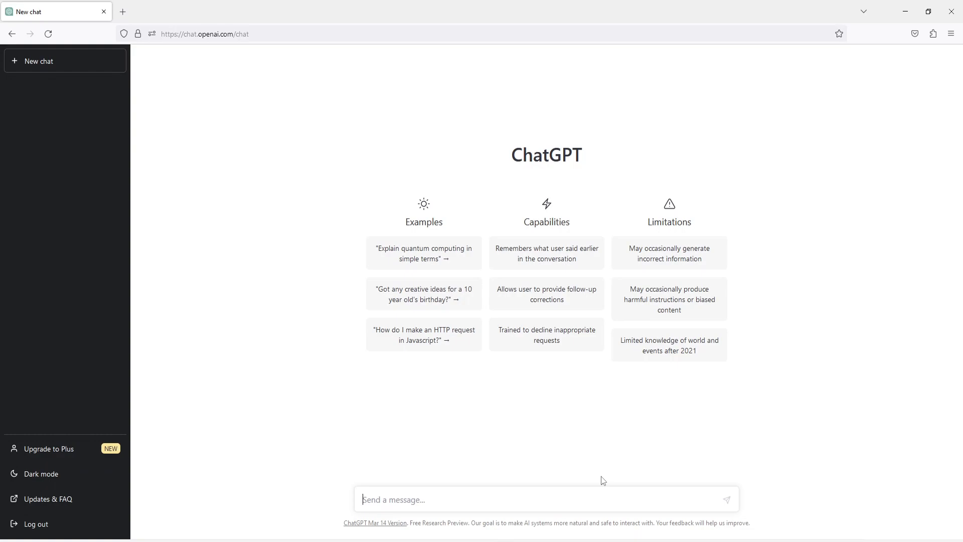
# Begin the question 'how to mak' in the Send a message box.
pyautogui.write('how to mak')
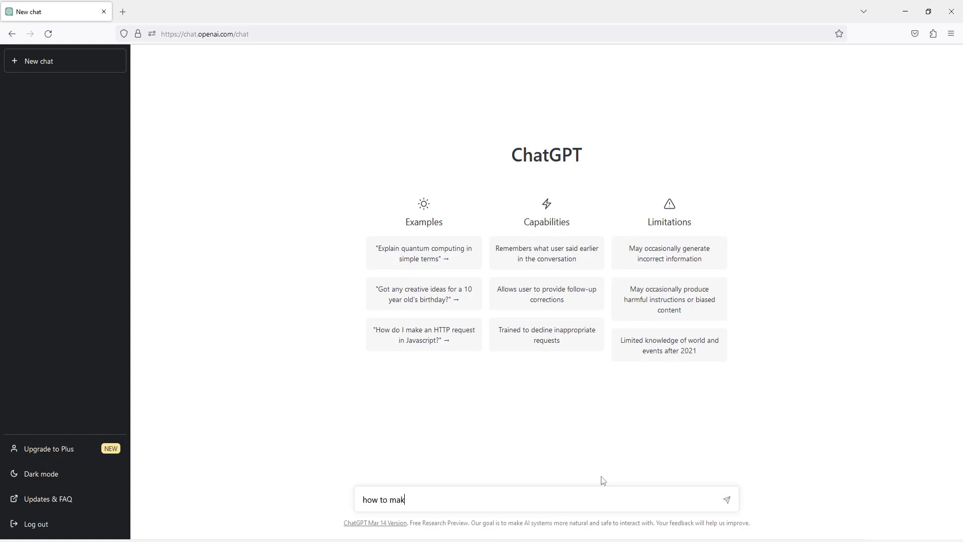